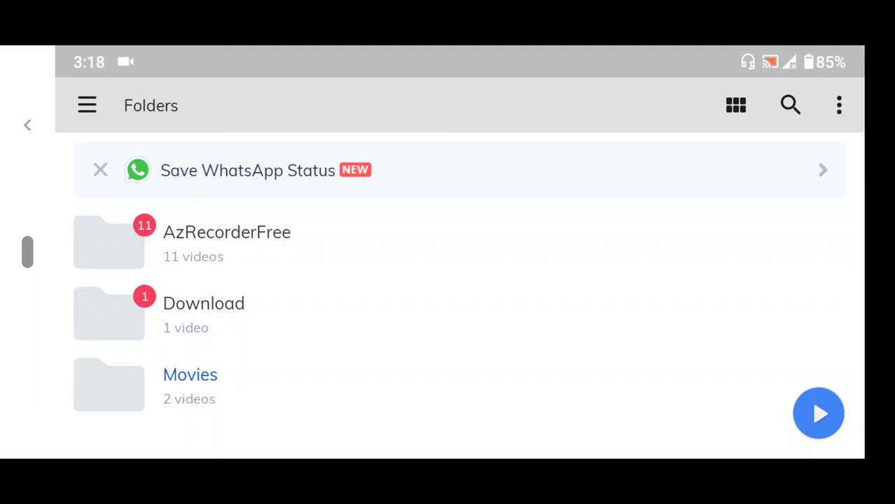
Start the 'How To Disable A Key On Your Keyboard' video from the Movies folder
click(190, 375)
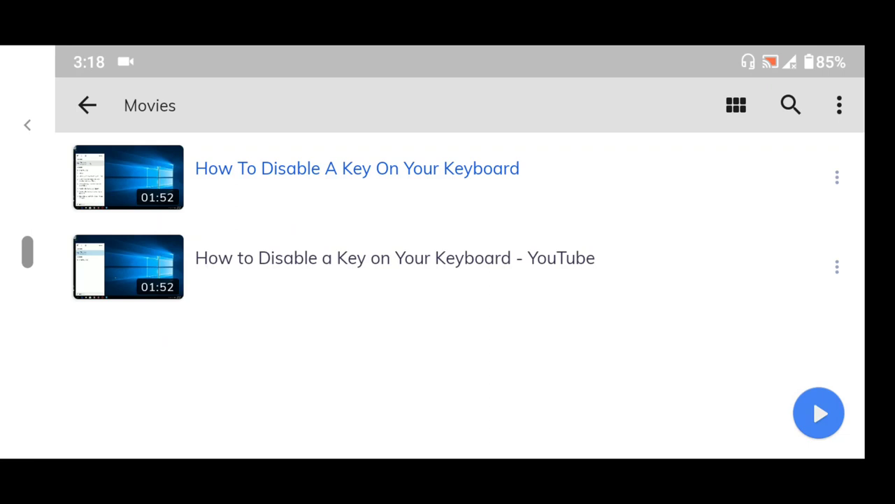
click(356, 168)
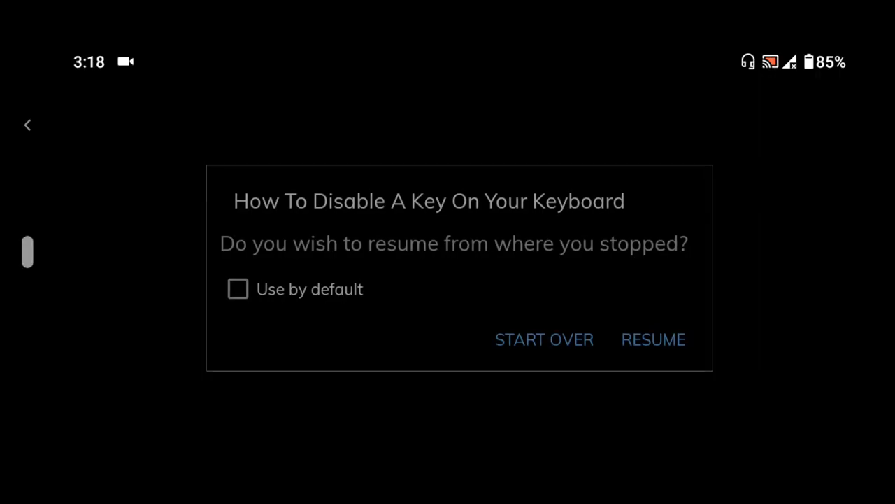
Resume playback and reach Subtitle > Open from the More options menu
click(652, 340)
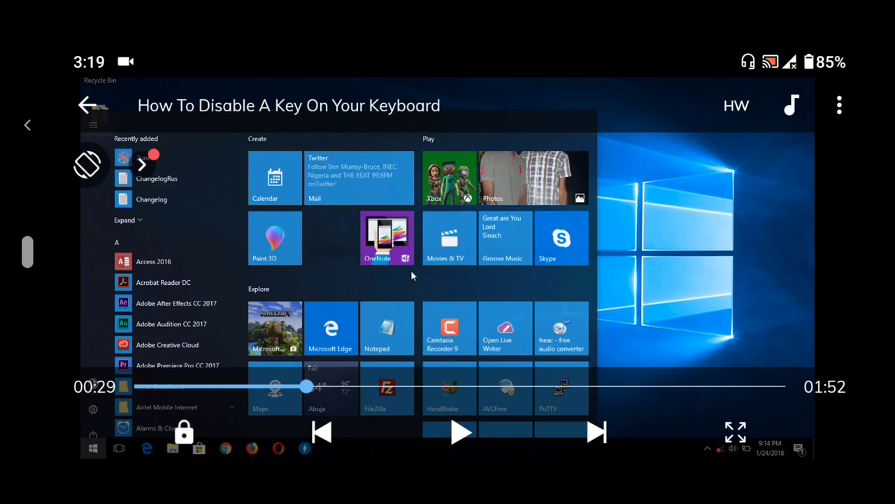
mouse_move(840, 105)
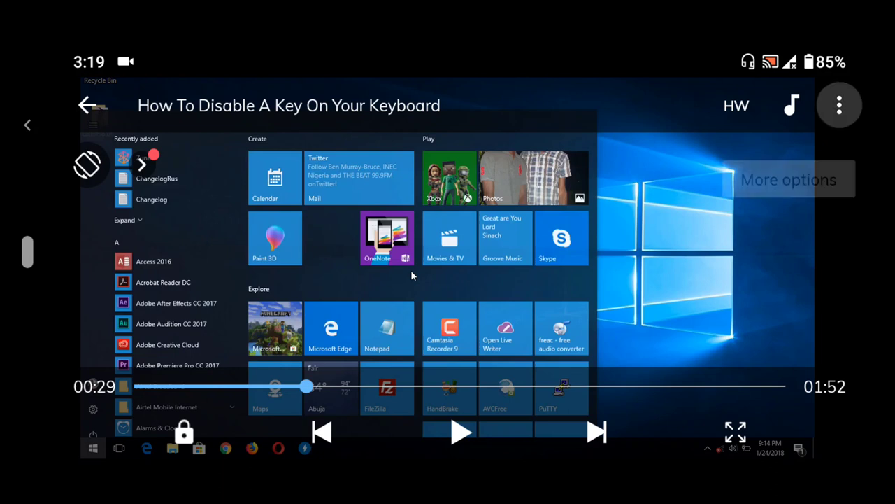
click(840, 105)
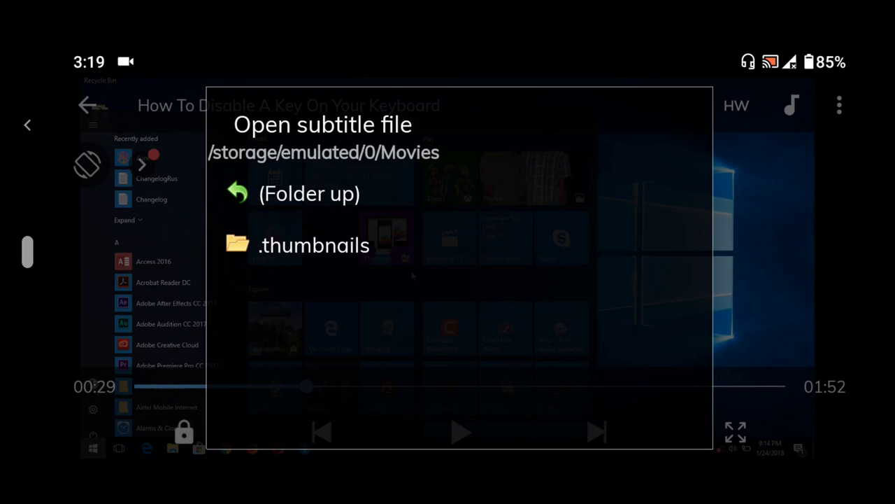
Load 'How to Disable a Key on Your Keyboard - English.srt' from the Download folder
click(309, 193)
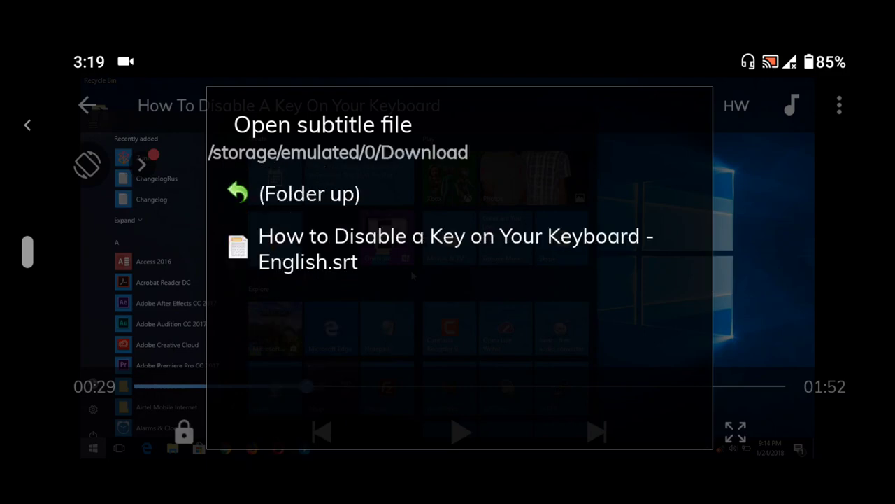
click(454, 249)
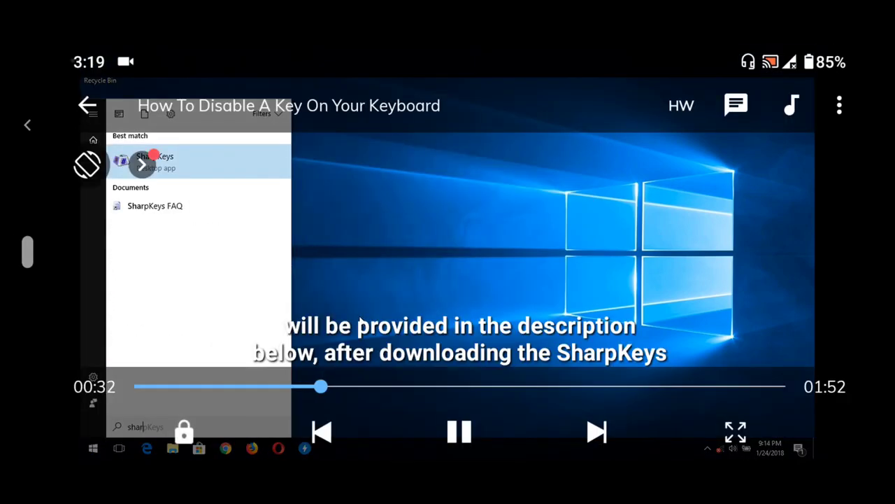
Pause the video at 0:32 and bring up the Subtitle menu
click(460, 431)
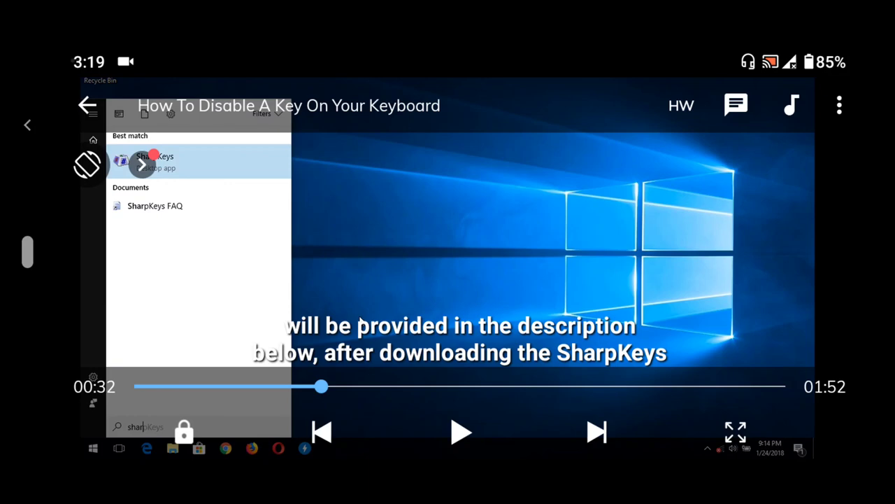
click(92, 447)
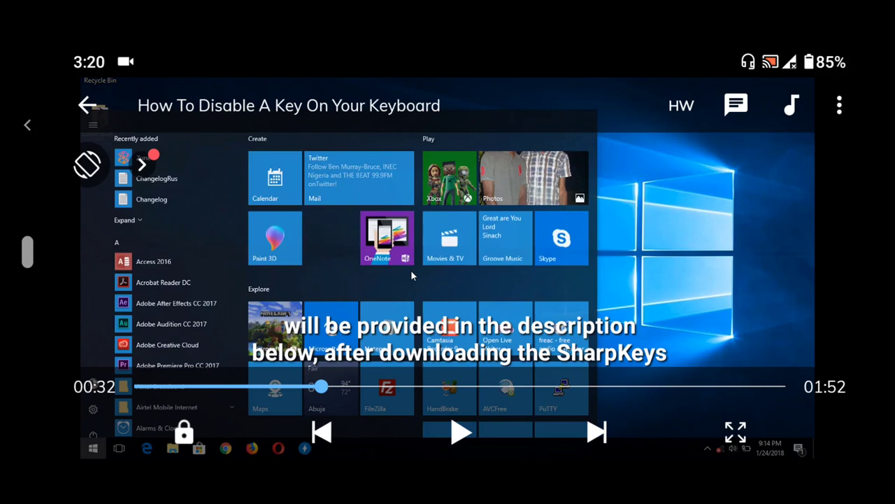
click(840, 104)
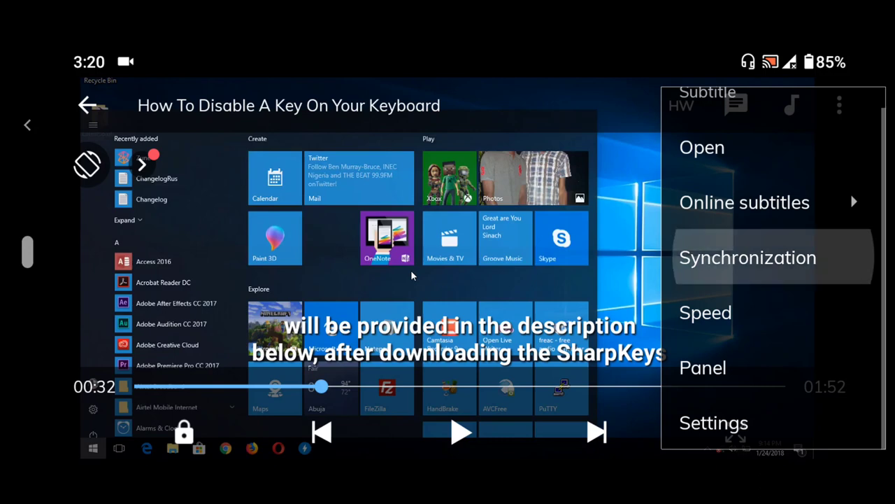
In Subtitle synchronization, slide the offset to 0.5 s
click(747, 258)
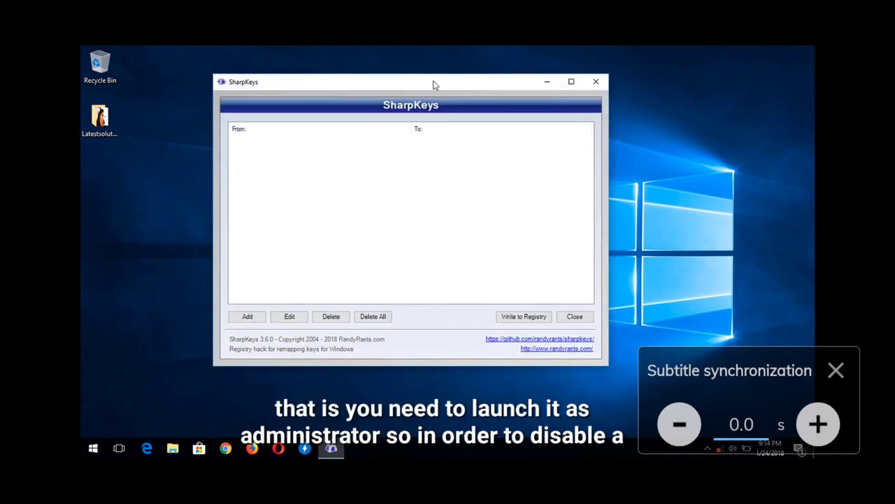
drag(411, 81, 435, 87)
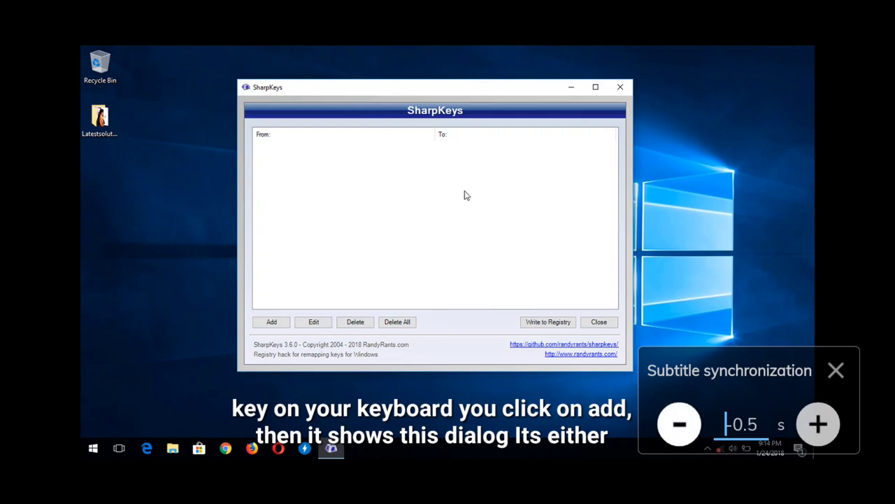
Nudge the offset with + and − from 2.0 s down to a final 1.3 s
click(272, 322)
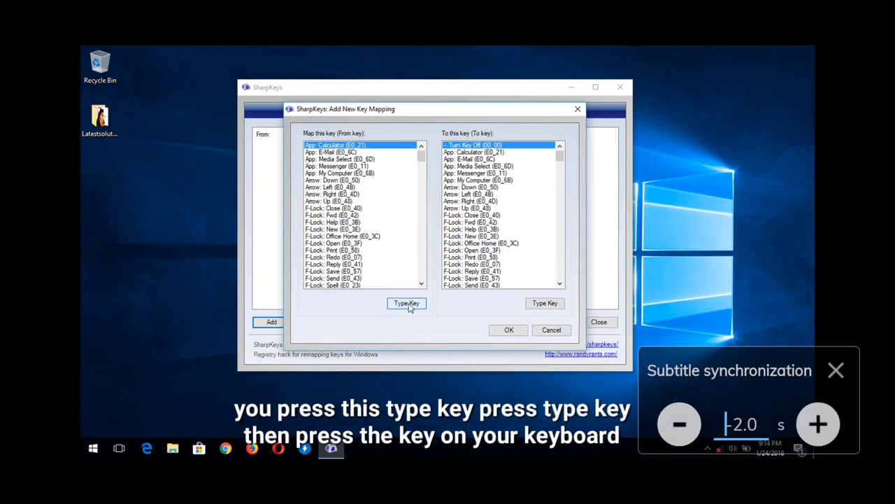
mouse_move(404, 307)
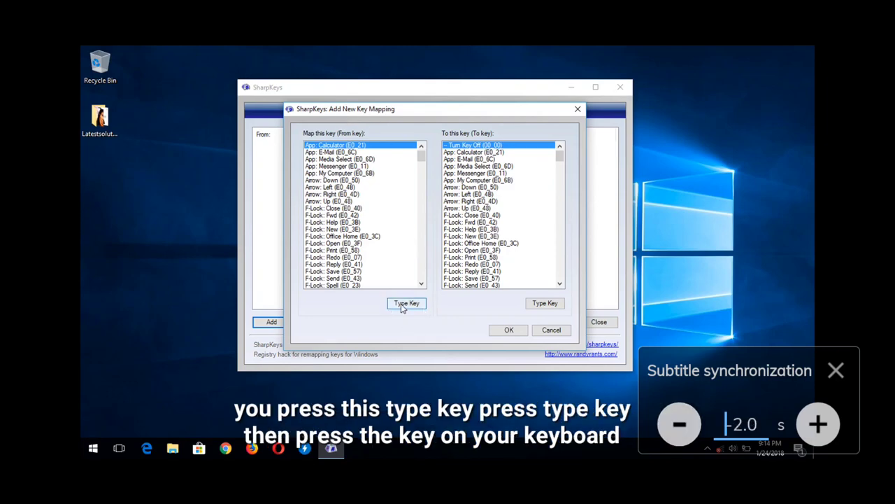
click(406, 303)
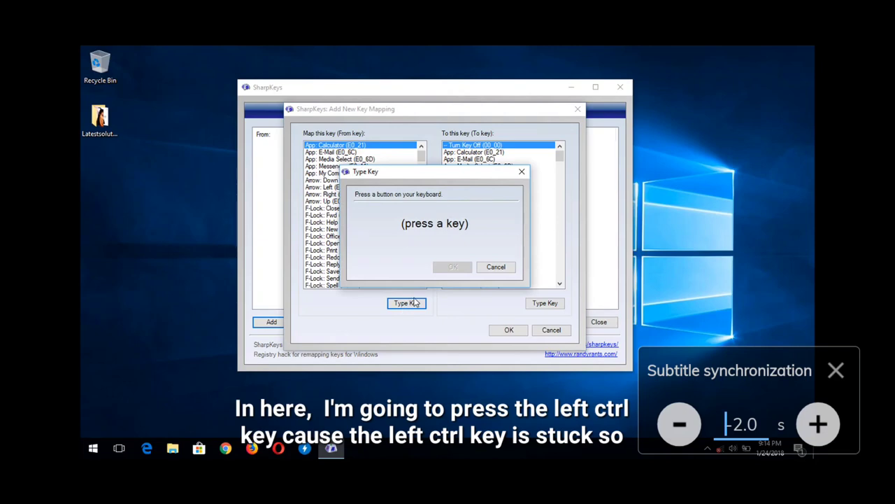
mouse_move(462, 274)
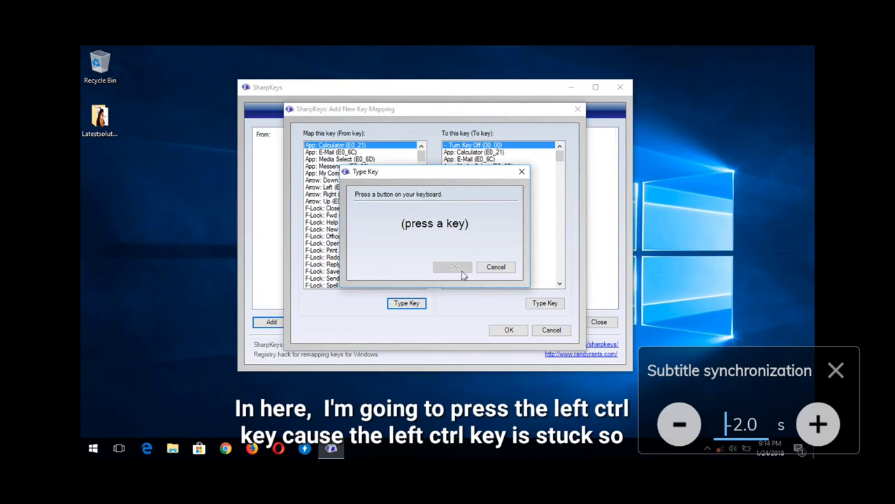
mouse_move(406, 302)
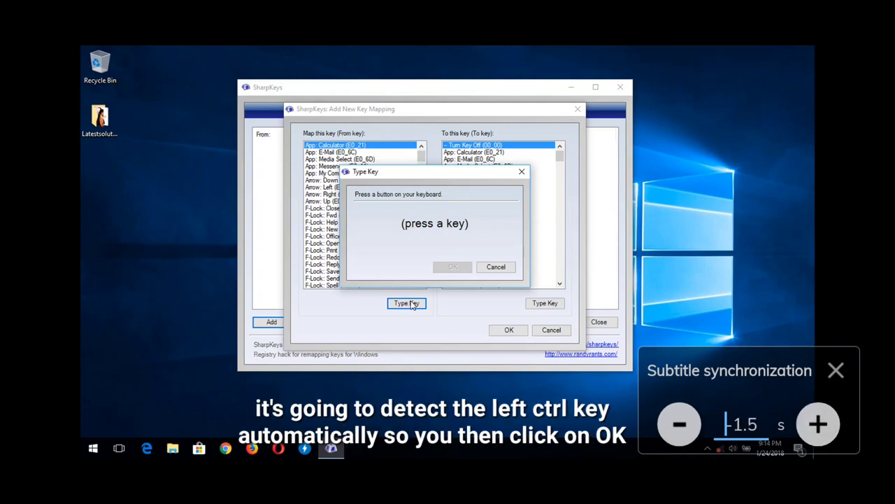
key(ctrl)
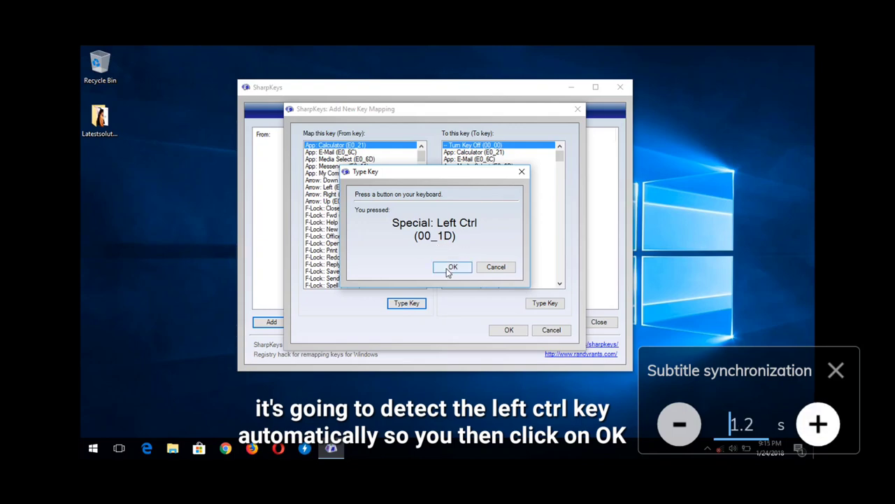
click(454, 266)
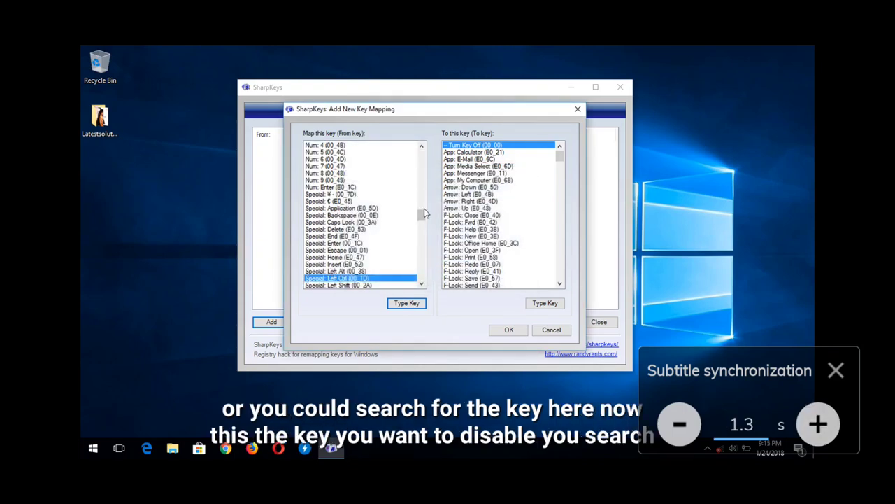
scroll(down, 3)
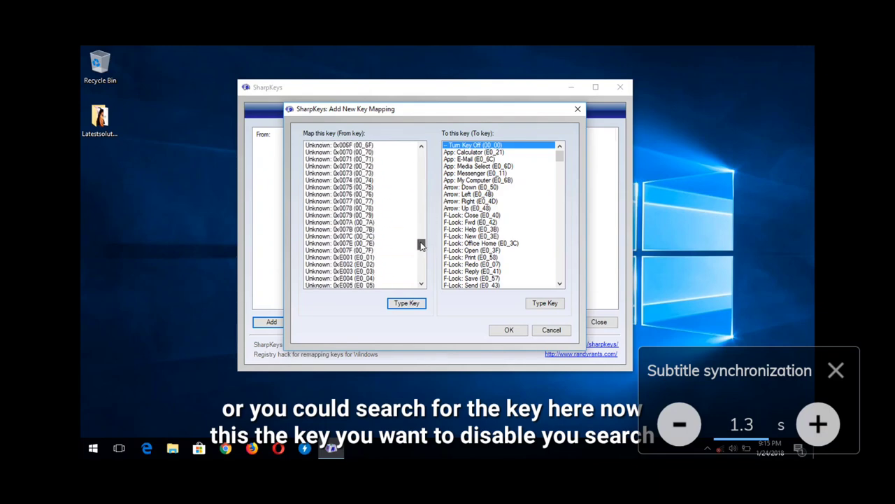
scroll(up, 3)
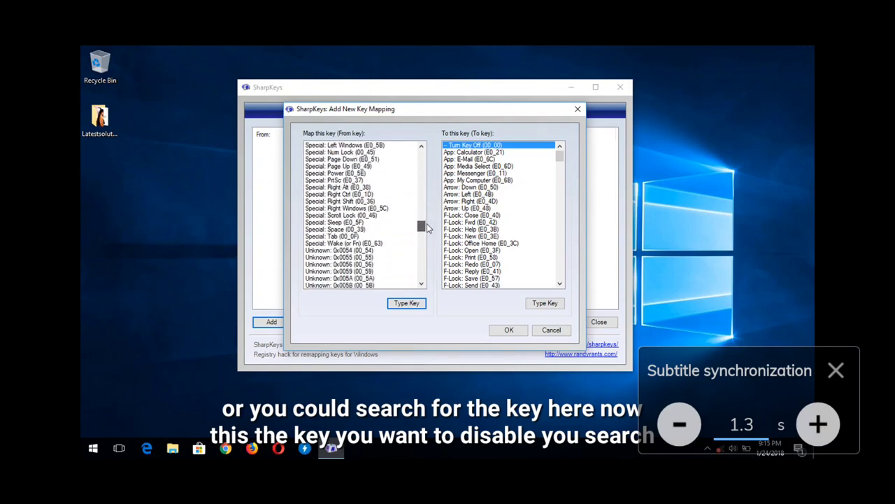